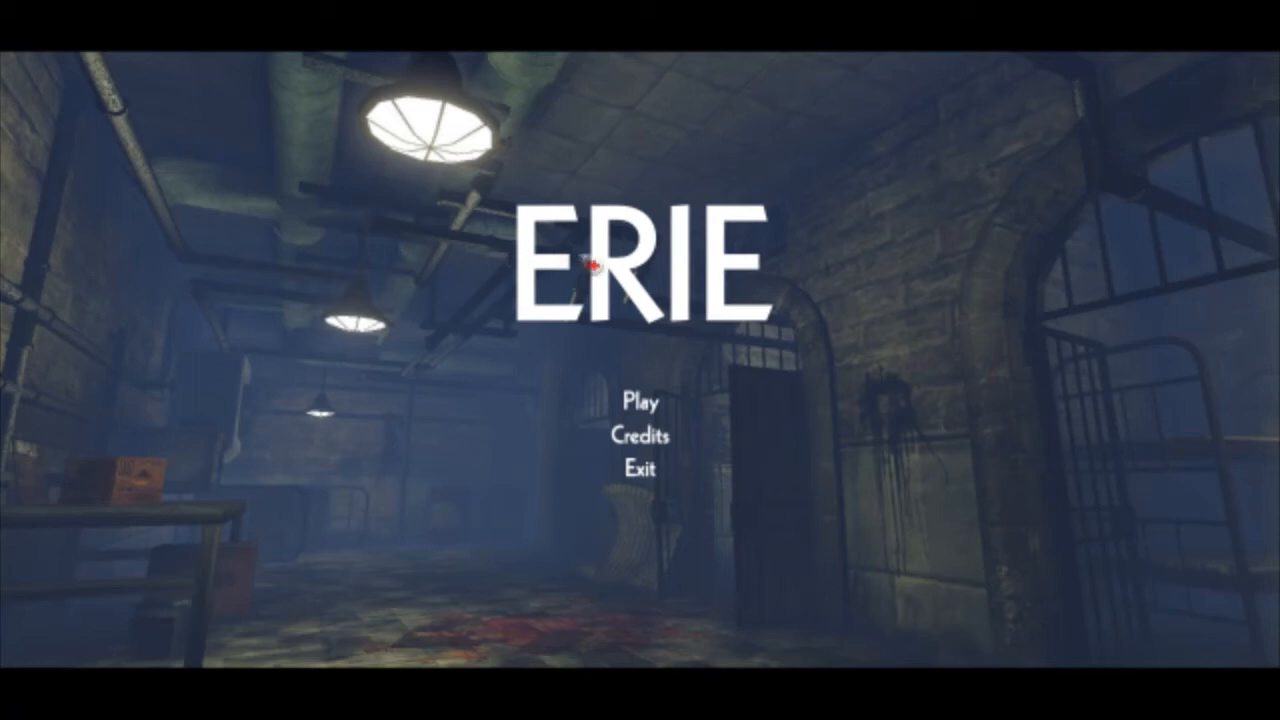
pyautogui.moveTo(864, 344)
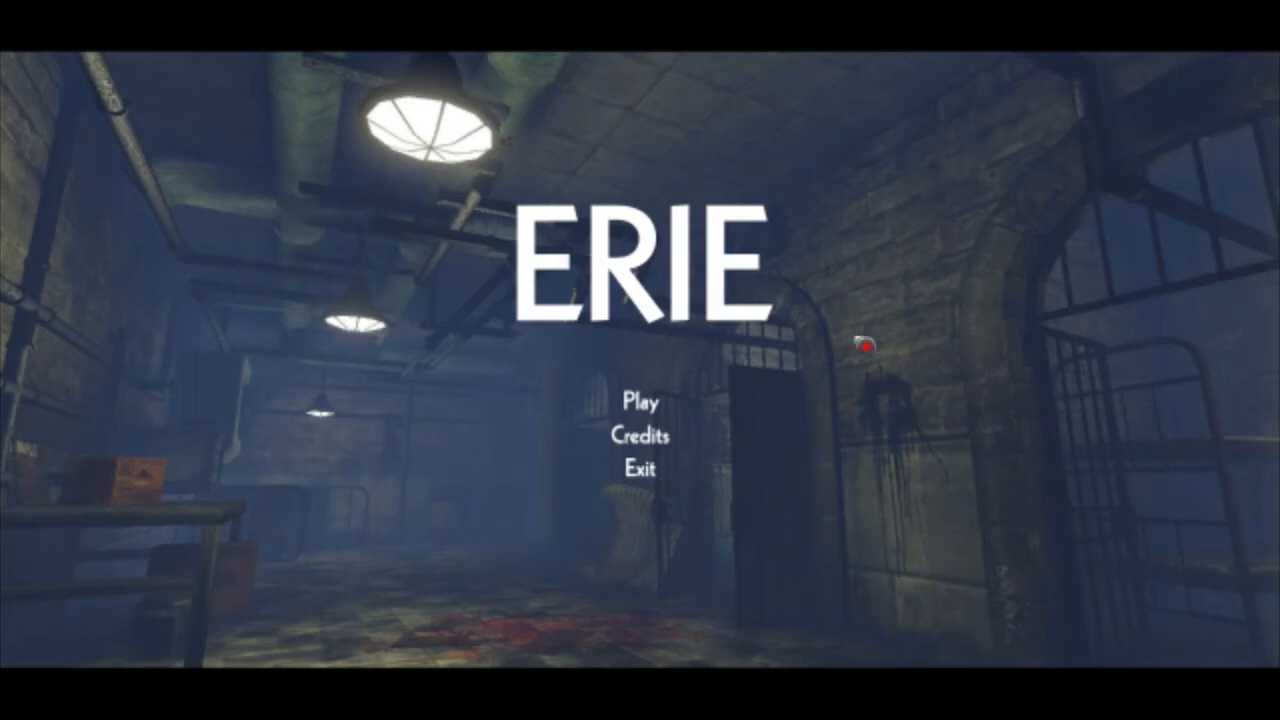
pyautogui.moveTo(860, 345)
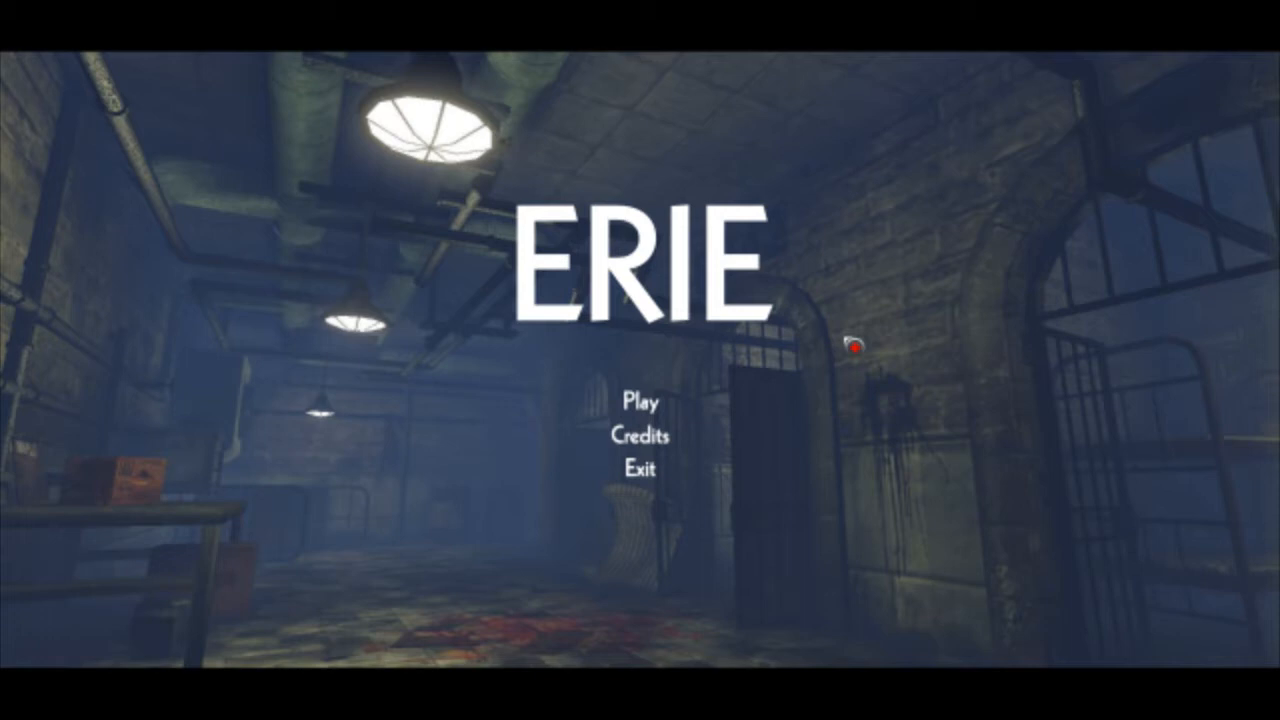
pyautogui.moveTo(772, 272)
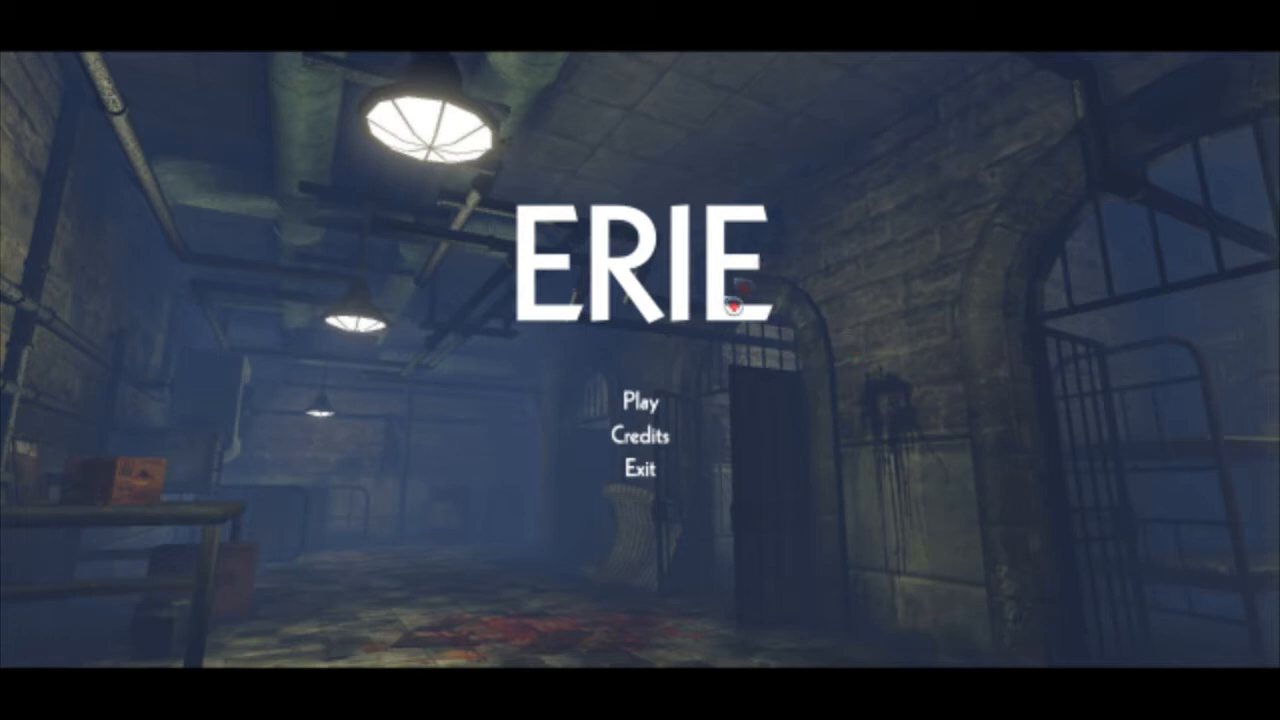
pyautogui.moveTo(645, 404)
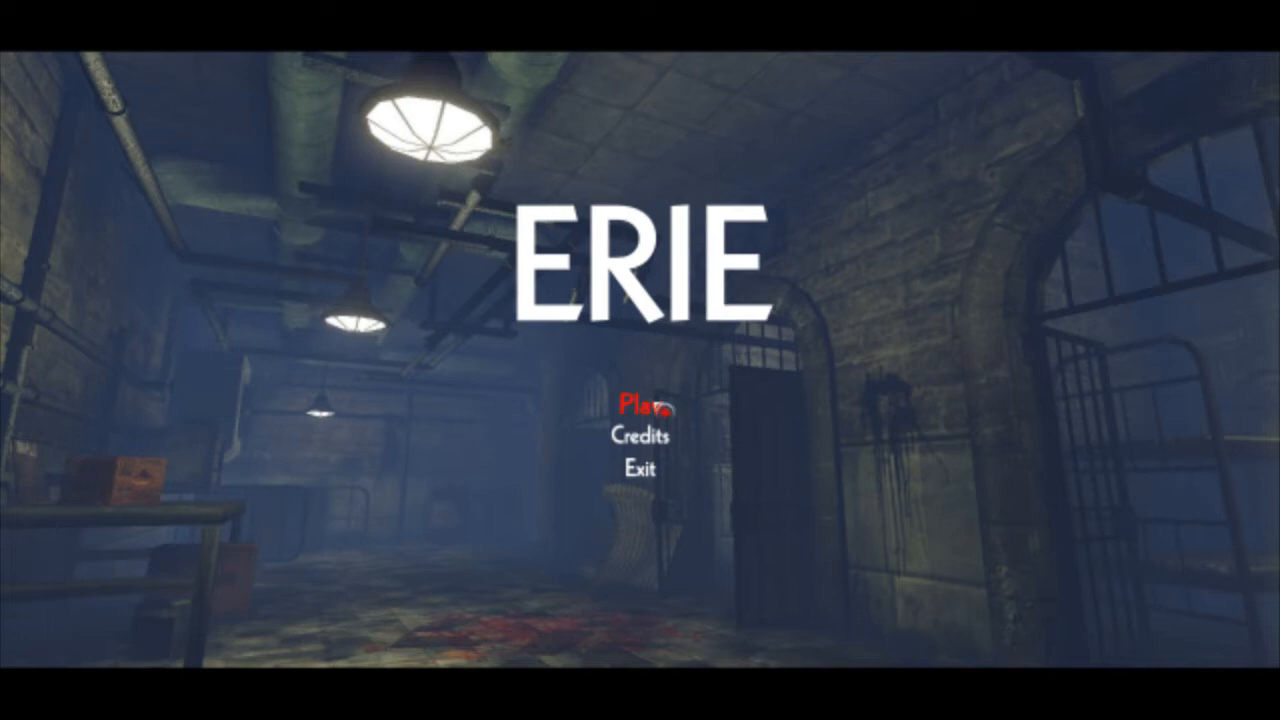
# Start a new game from the main menu and head into the arched tunnel
pyautogui.click(641, 404)
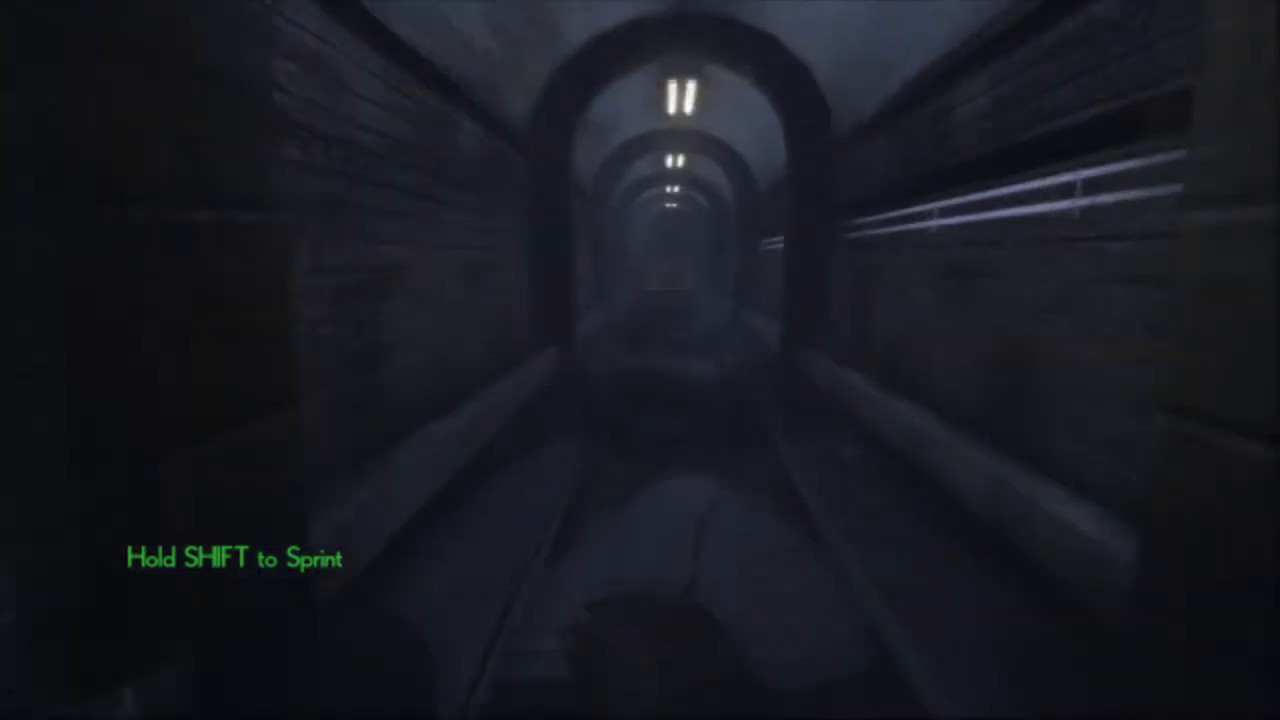
# Move forward through the tunnel to the cluttered table with papers and notepad
pyautogui.press('w')
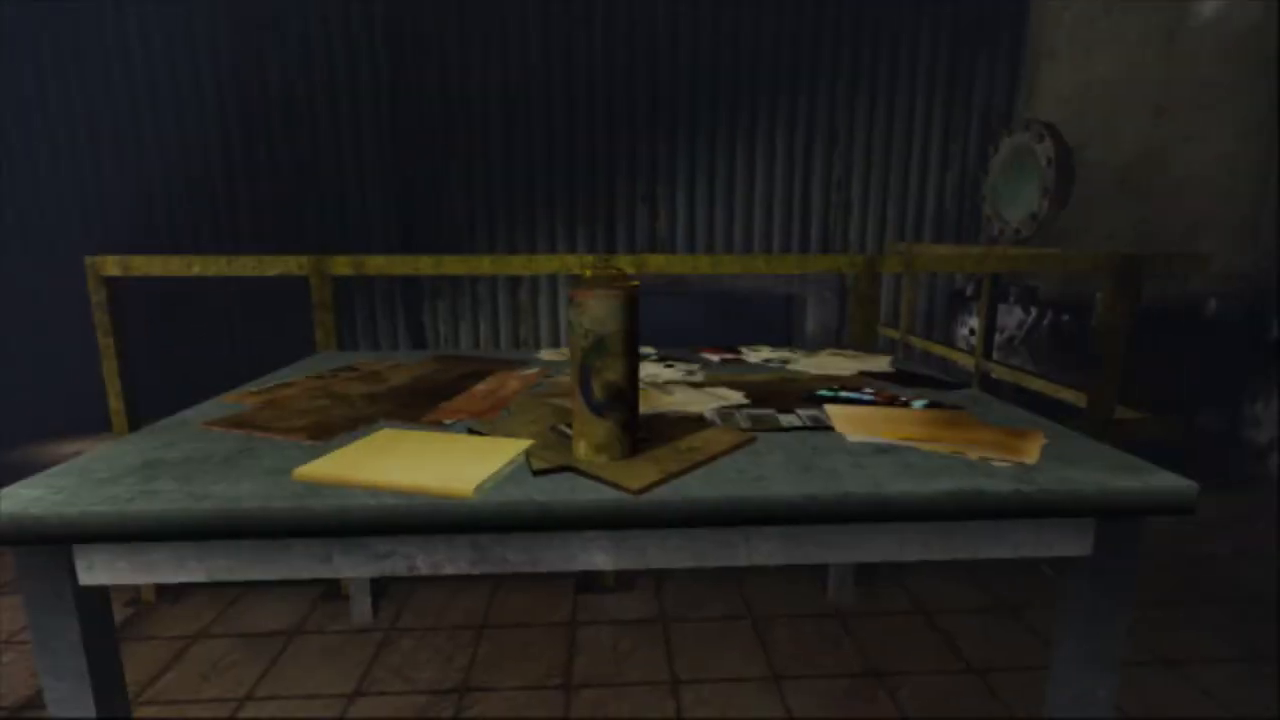
pyautogui.click(595, 375)
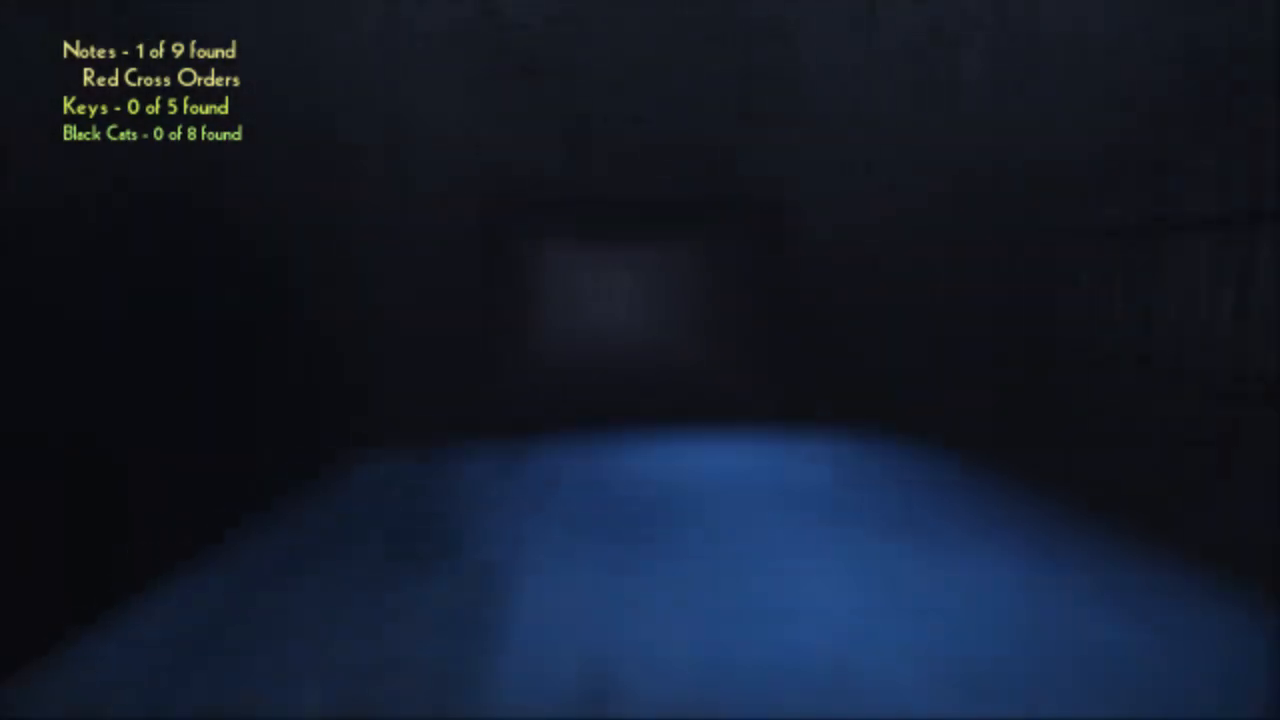
pyautogui.moveTo(640, 360)
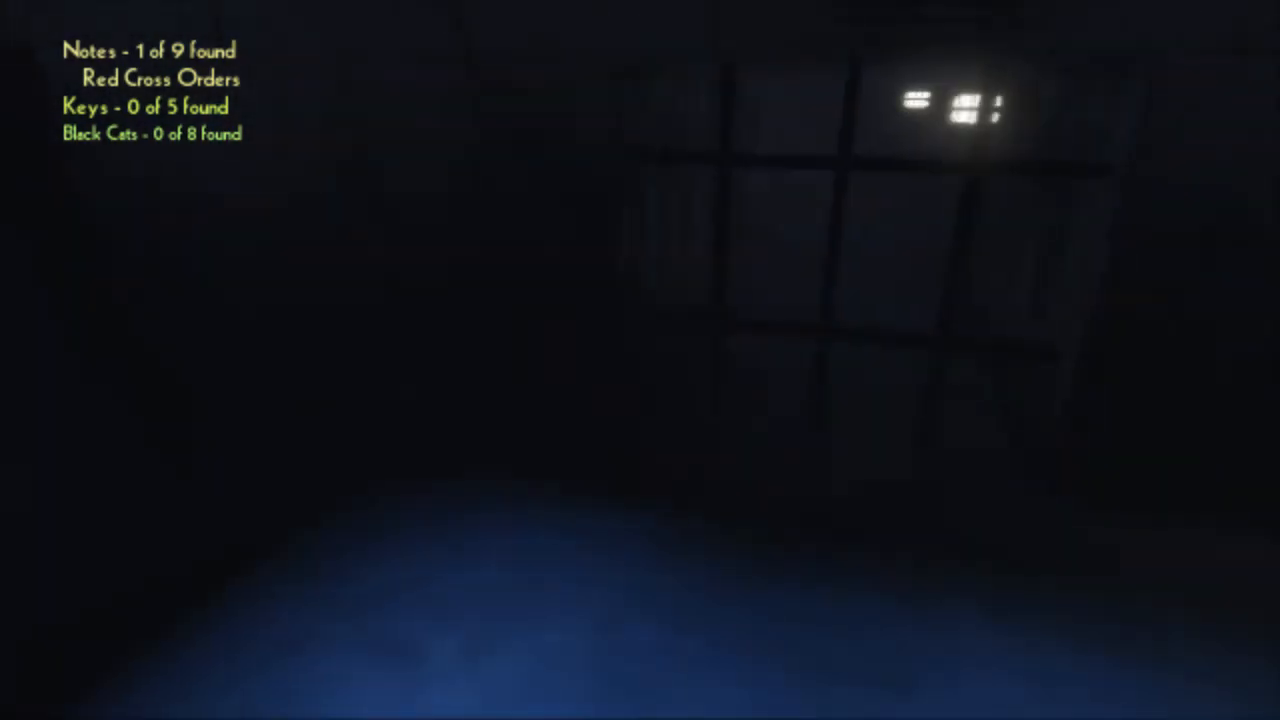
pyautogui.moveTo(640, 360)
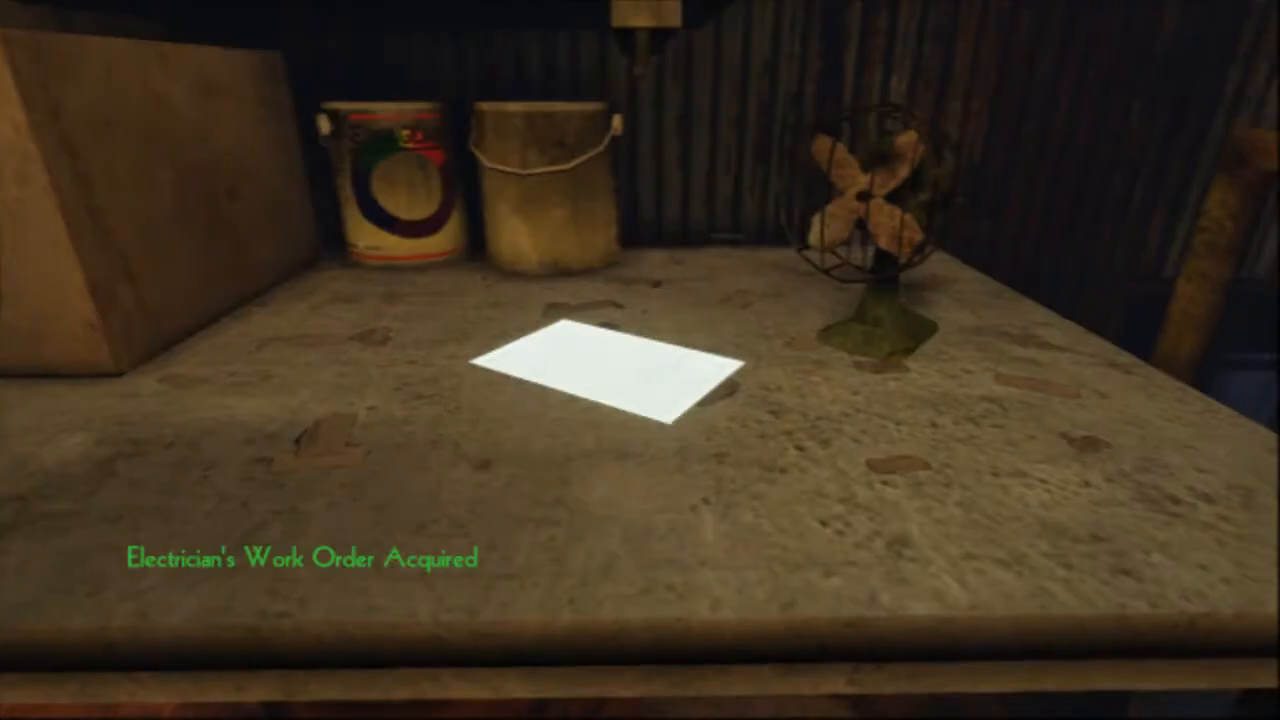
pyautogui.moveTo(640, 360)
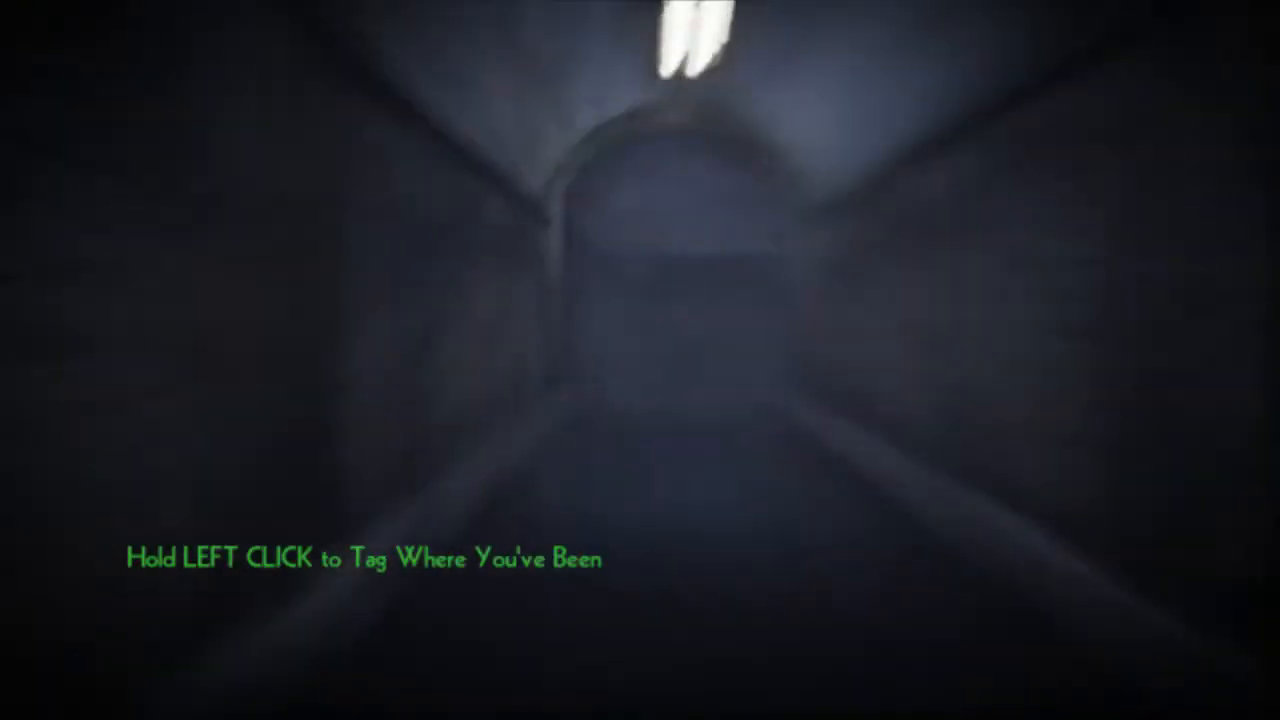
pyautogui.moveTo(640, 360)
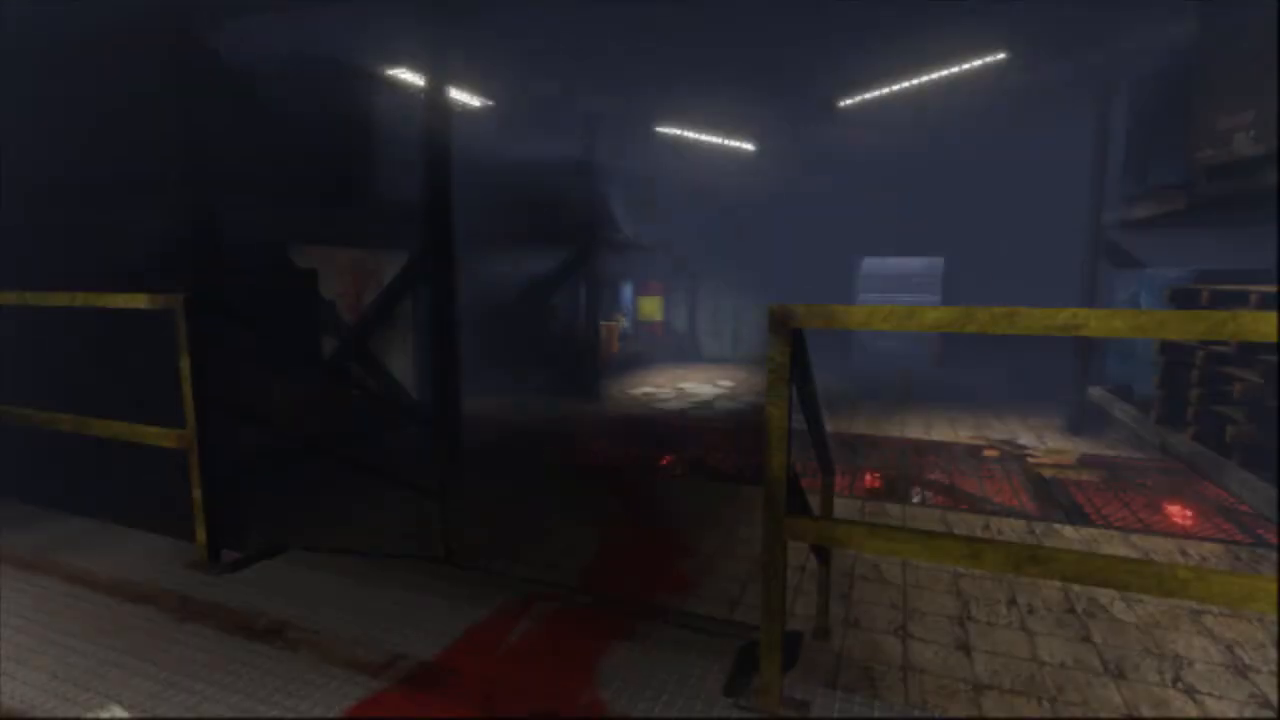
pyautogui.moveTo(640, 360)
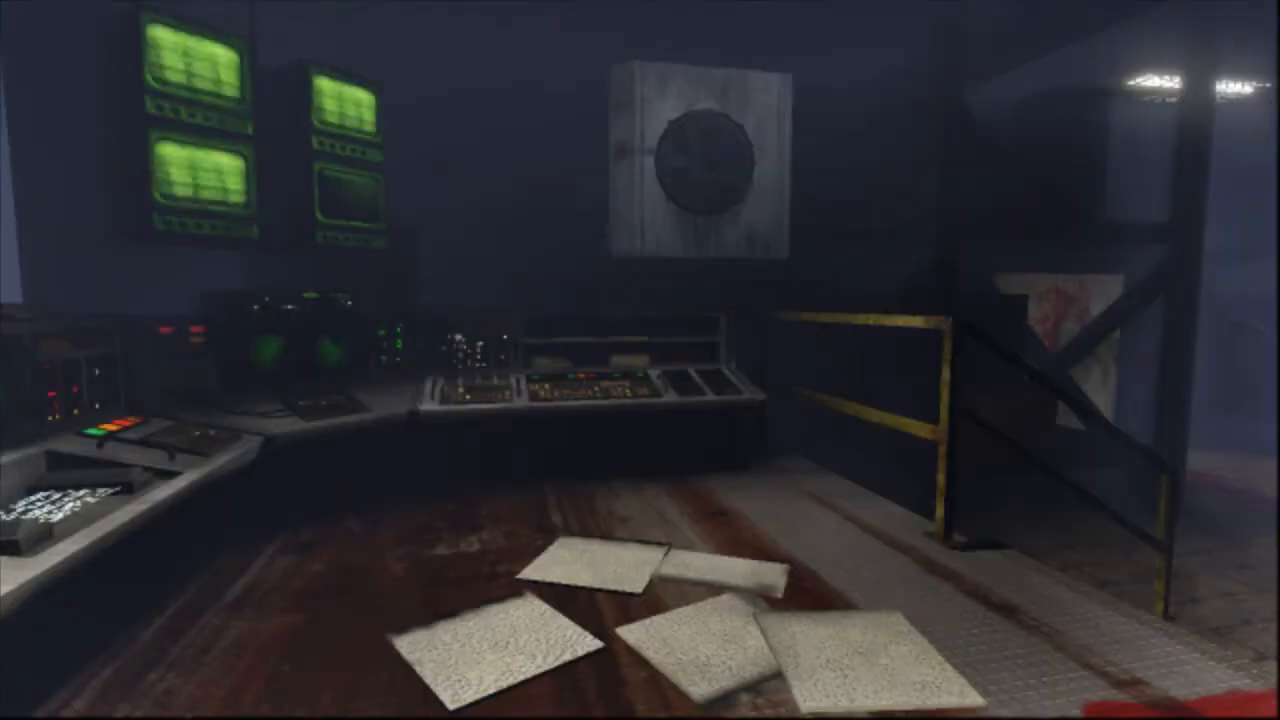
pyautogui.moveTo(640, 360)
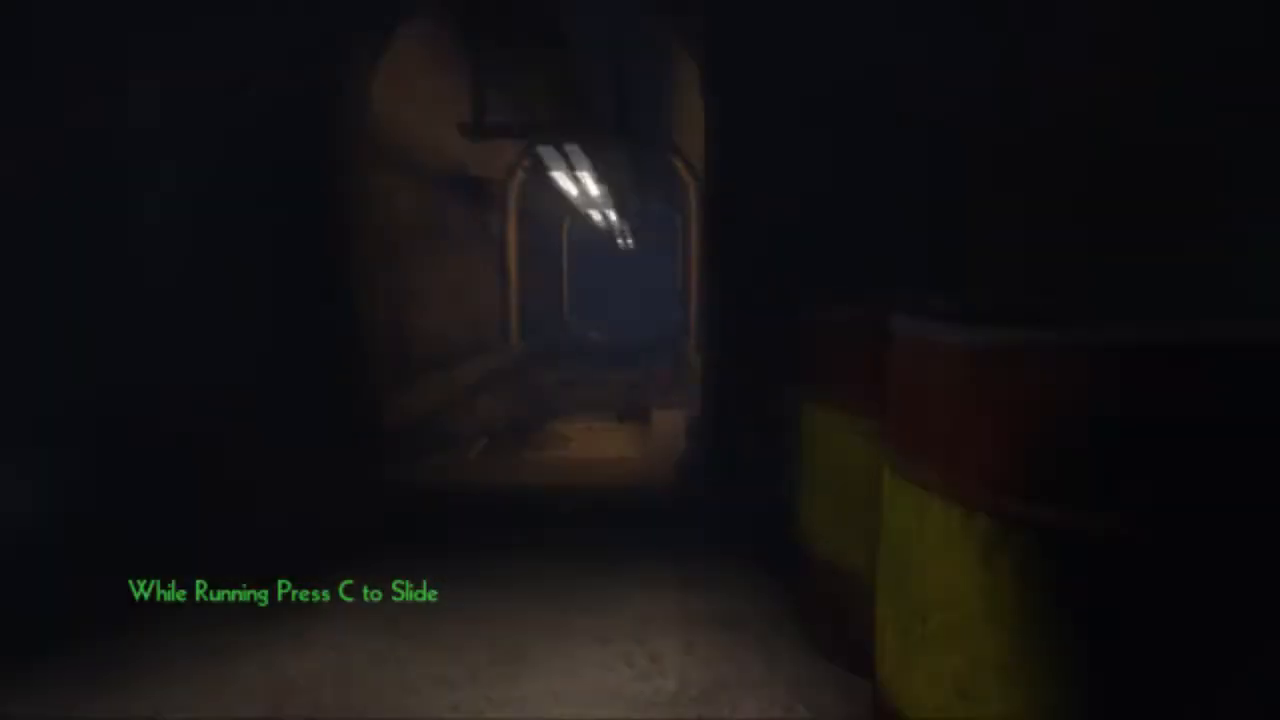
# Walk forward into the storage area with stacked crates and red floor grating
pyautogui.press('w')
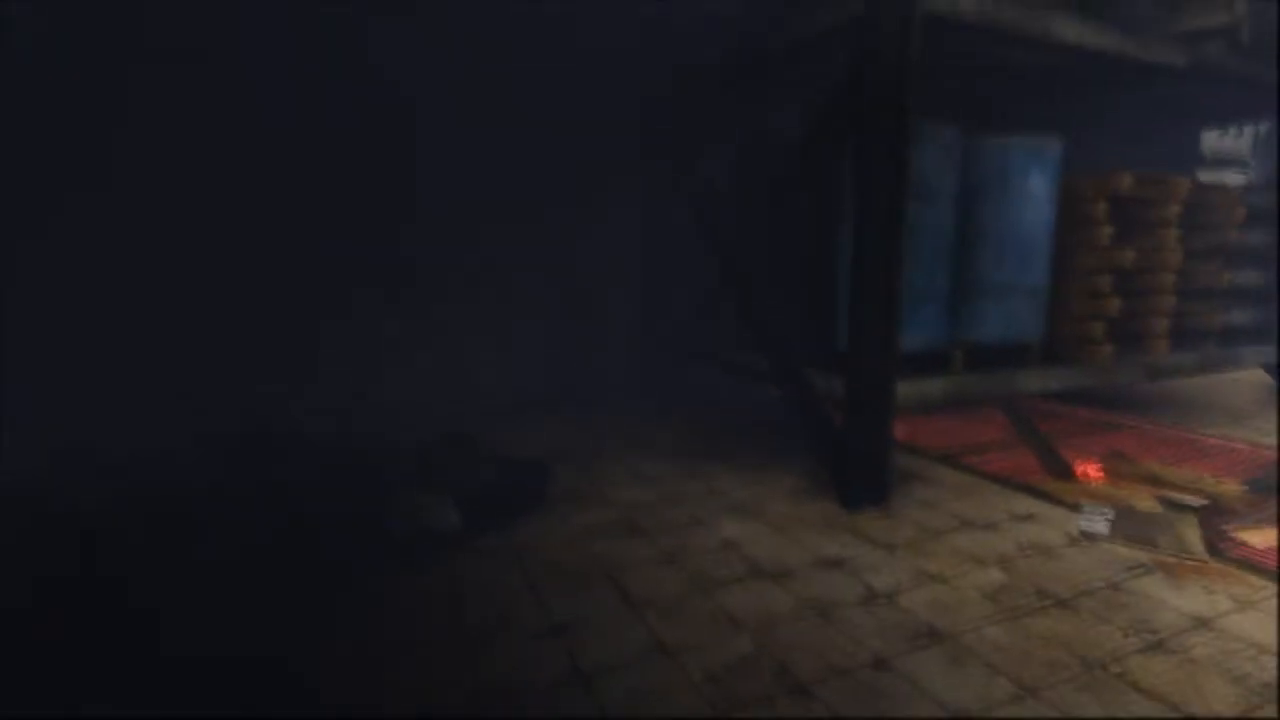
pyautogui.moveTo(640, 360)
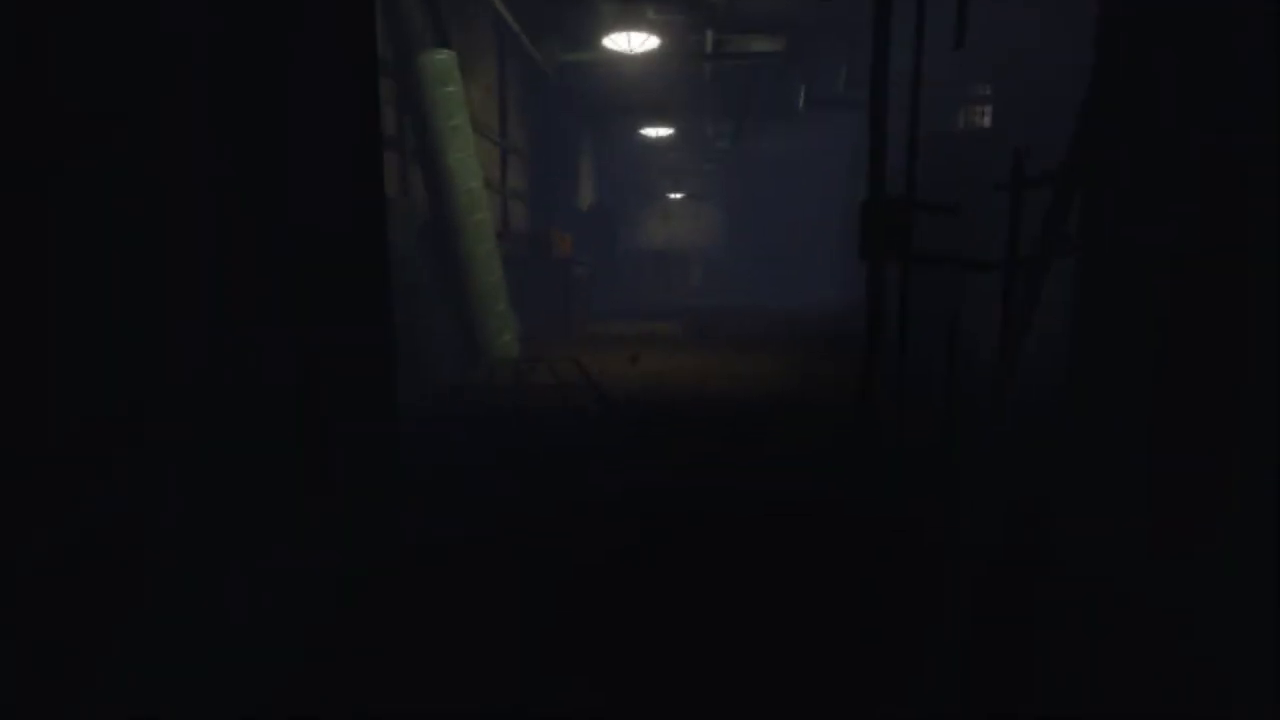
pyautogui.moveTo(640, 360)
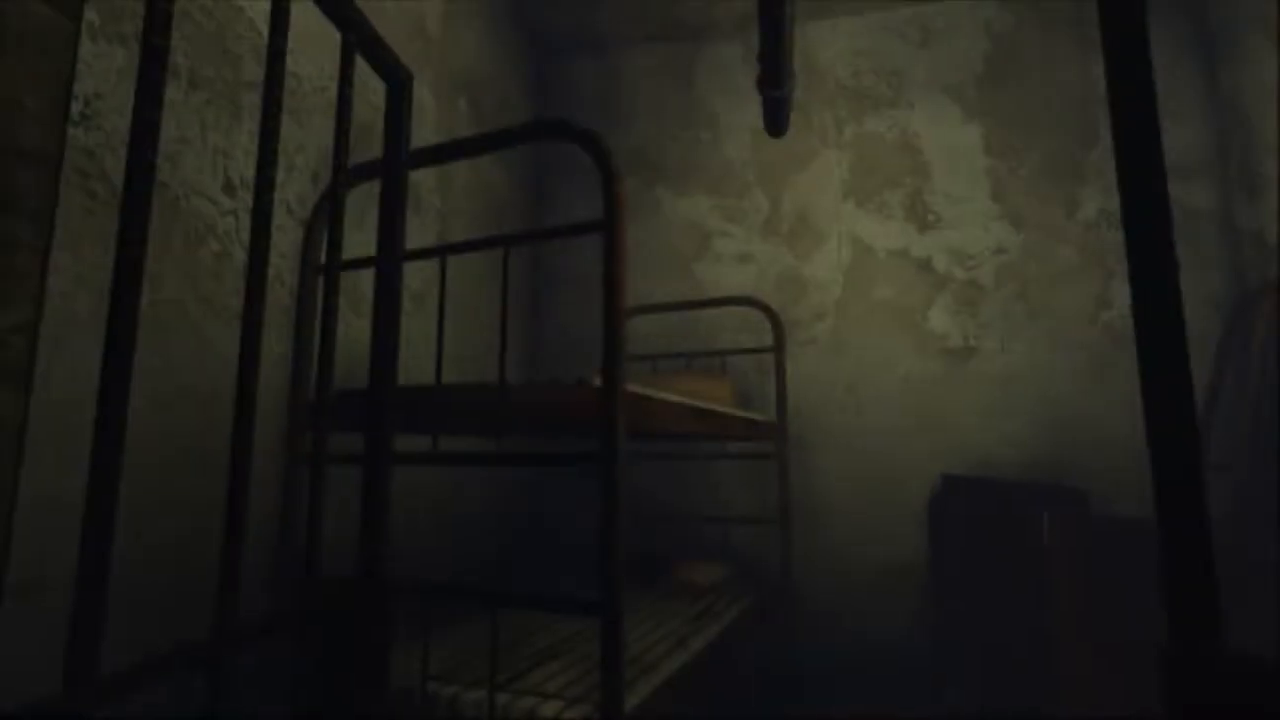
pyautogui.moveTo(640, 360)
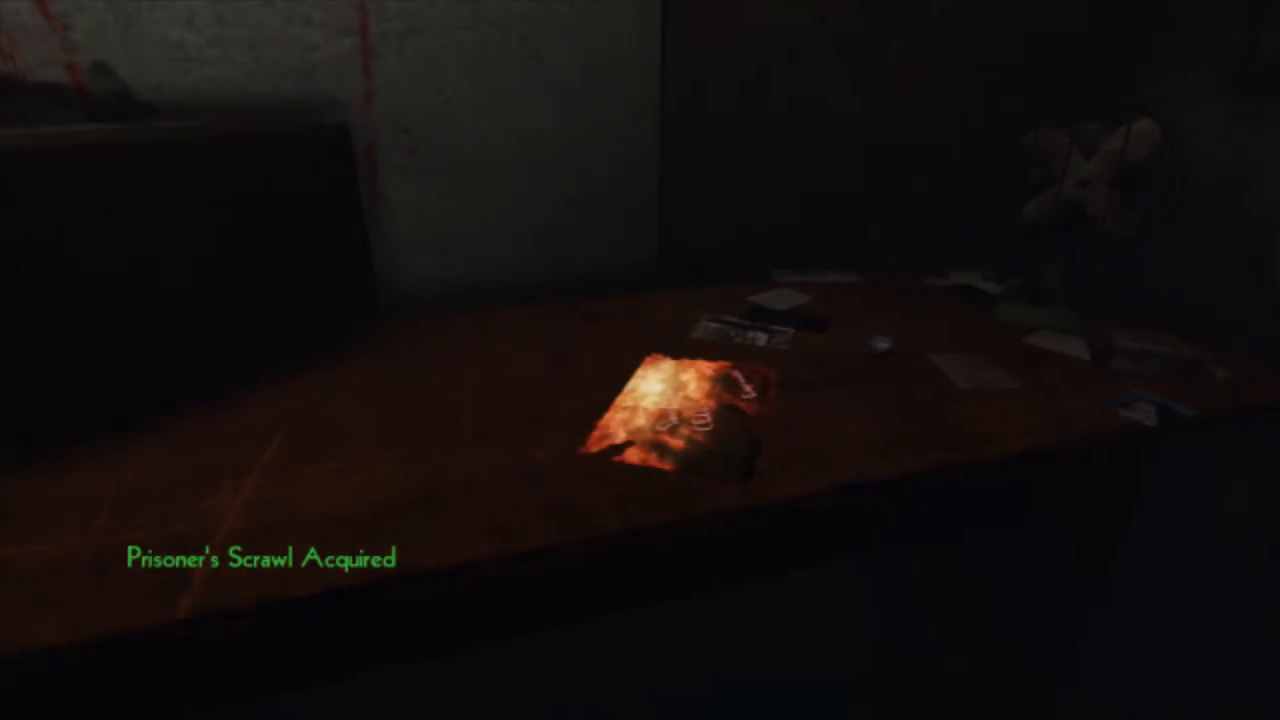
pyautogui.moveTo(640, 360)
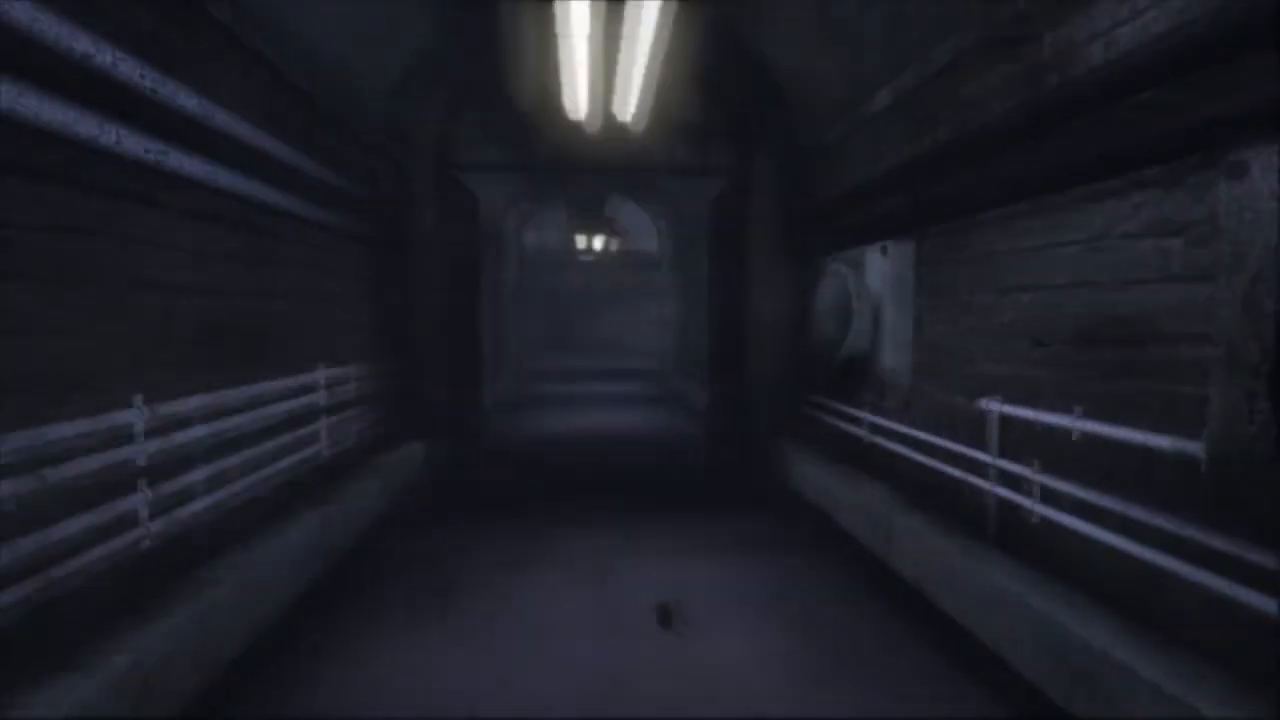
pyautogui.press('w')
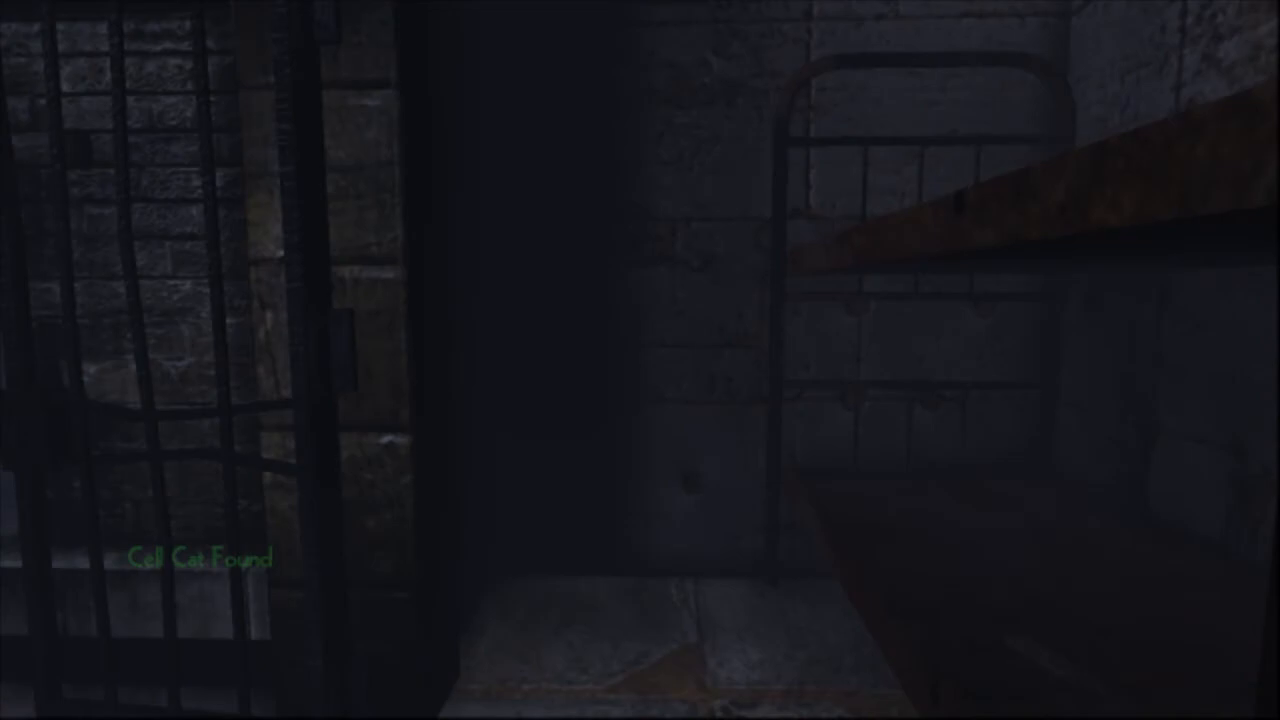
pyautogui.moveTo(640, 360)
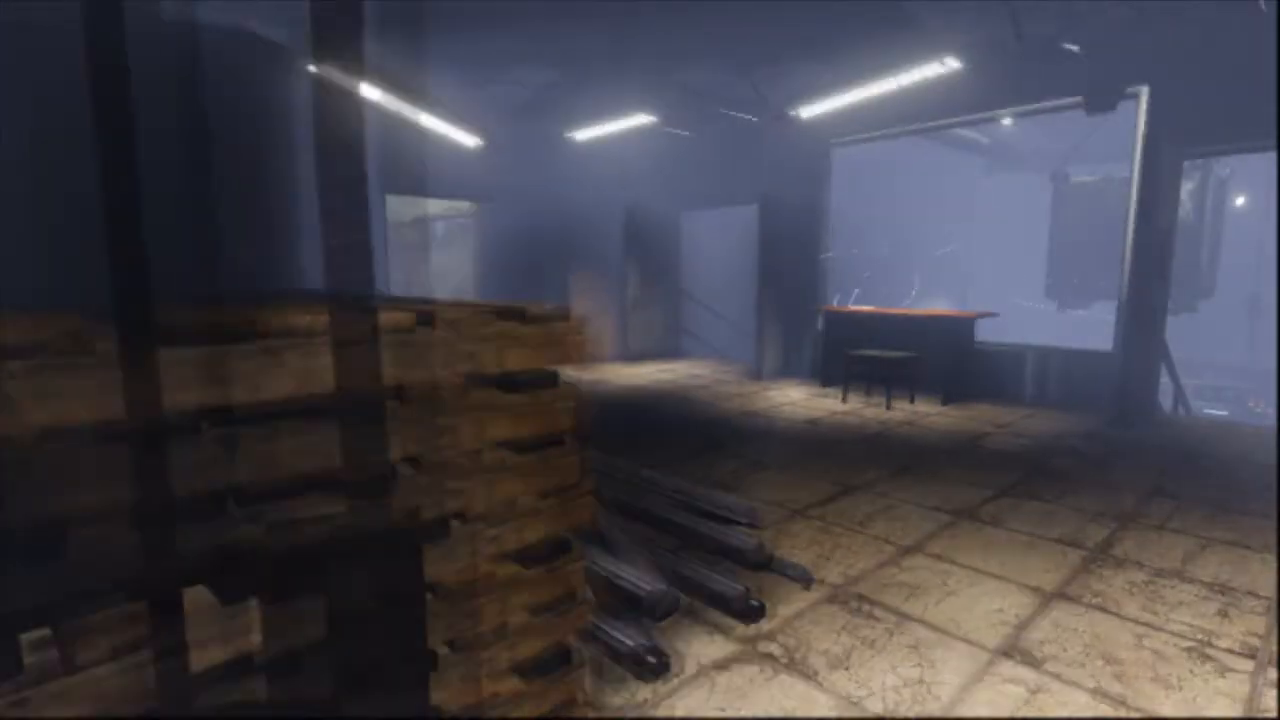
pyautogui.moveTo(640, 360)
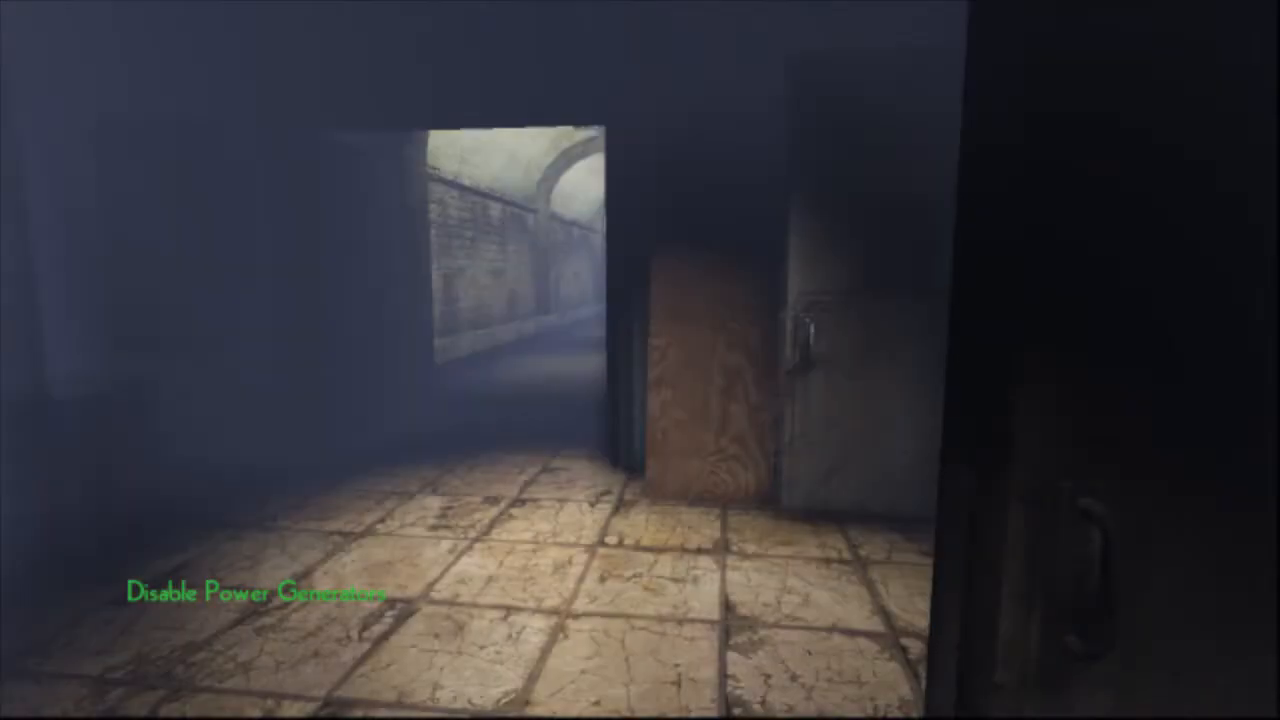
pyautogui.moveTo(640, 360)
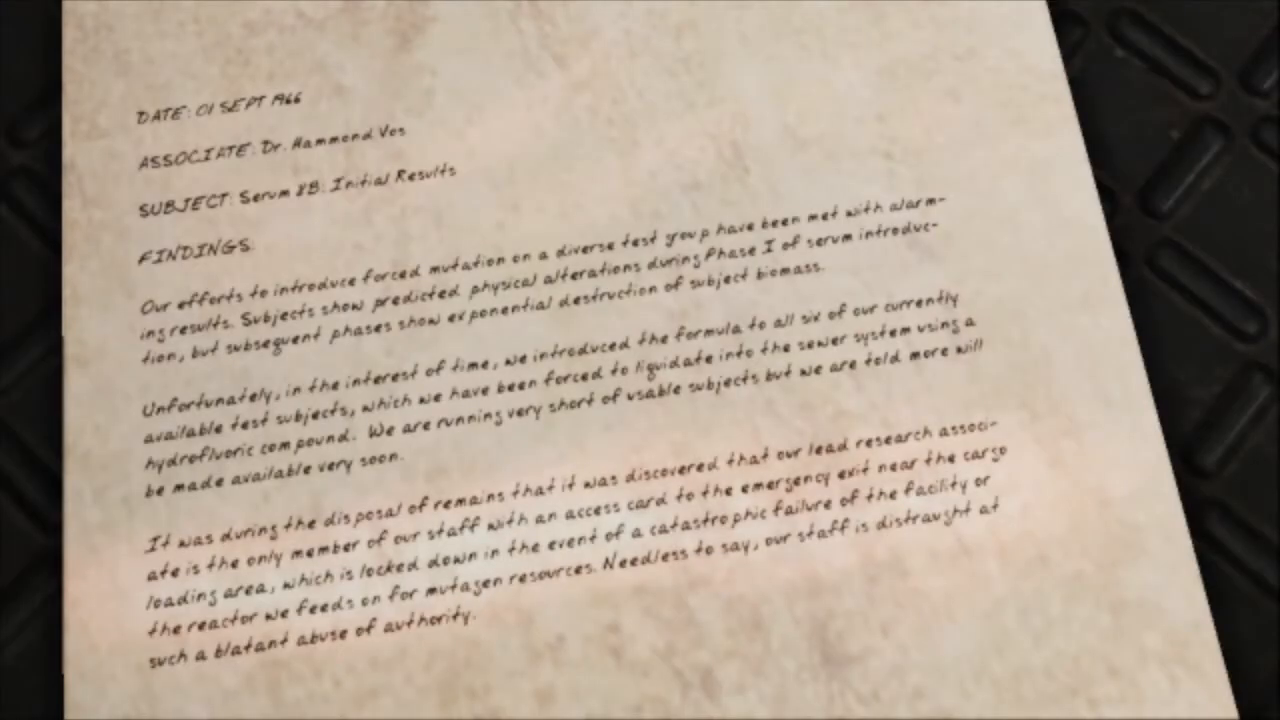
# Put down the Serum 8B memo and continue down the foggy stairway toward the generators
pyautogui.click(640, 360)
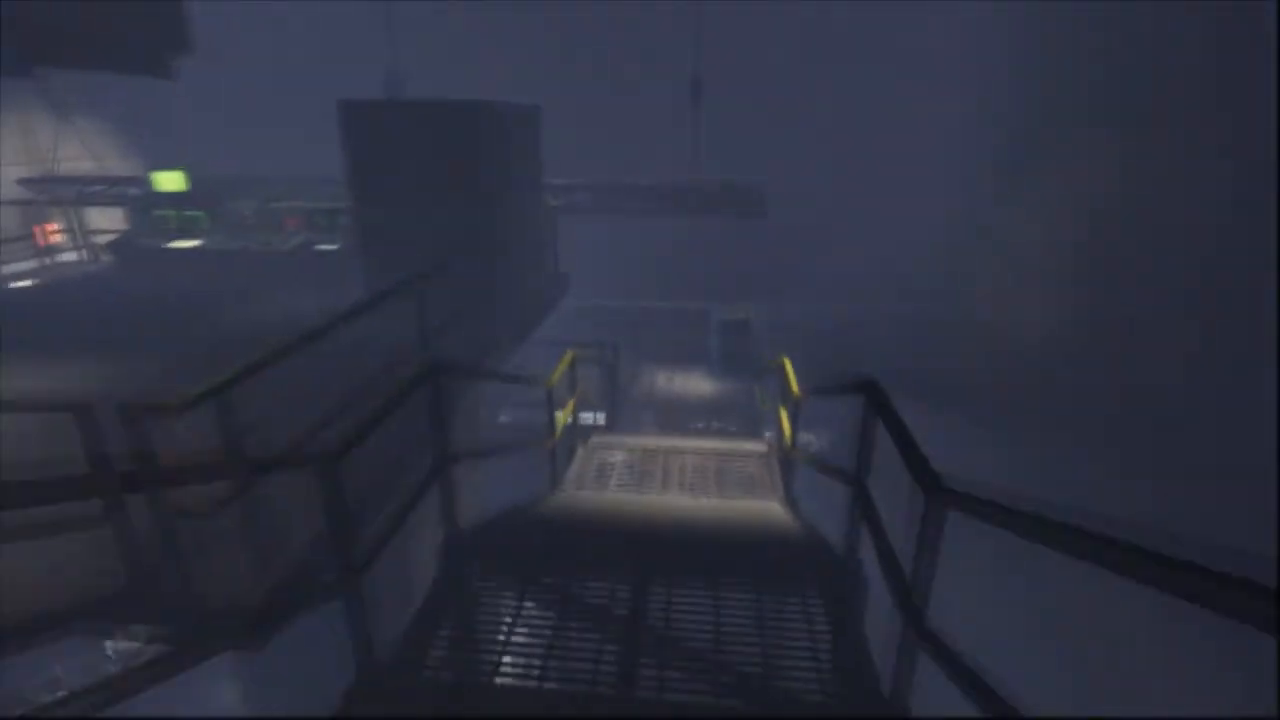
pyautogui.moveTo(640, 360)
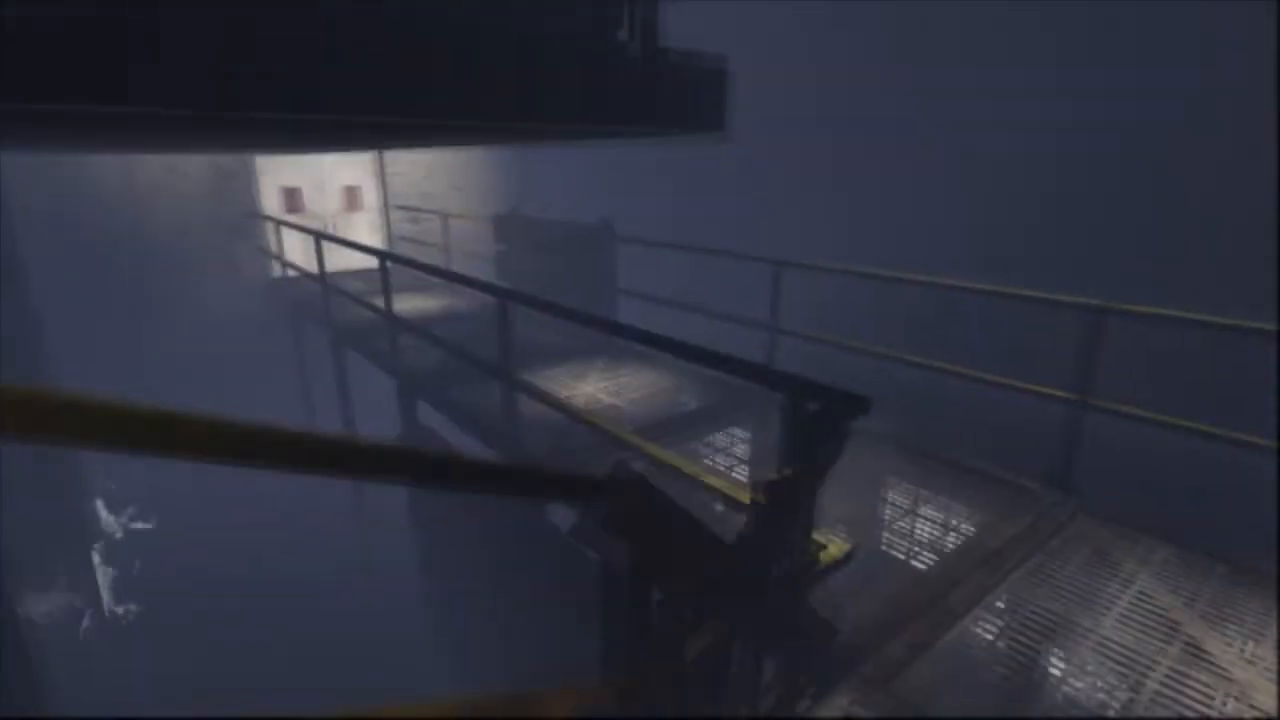
pyautogui.moveTo(640, 360)
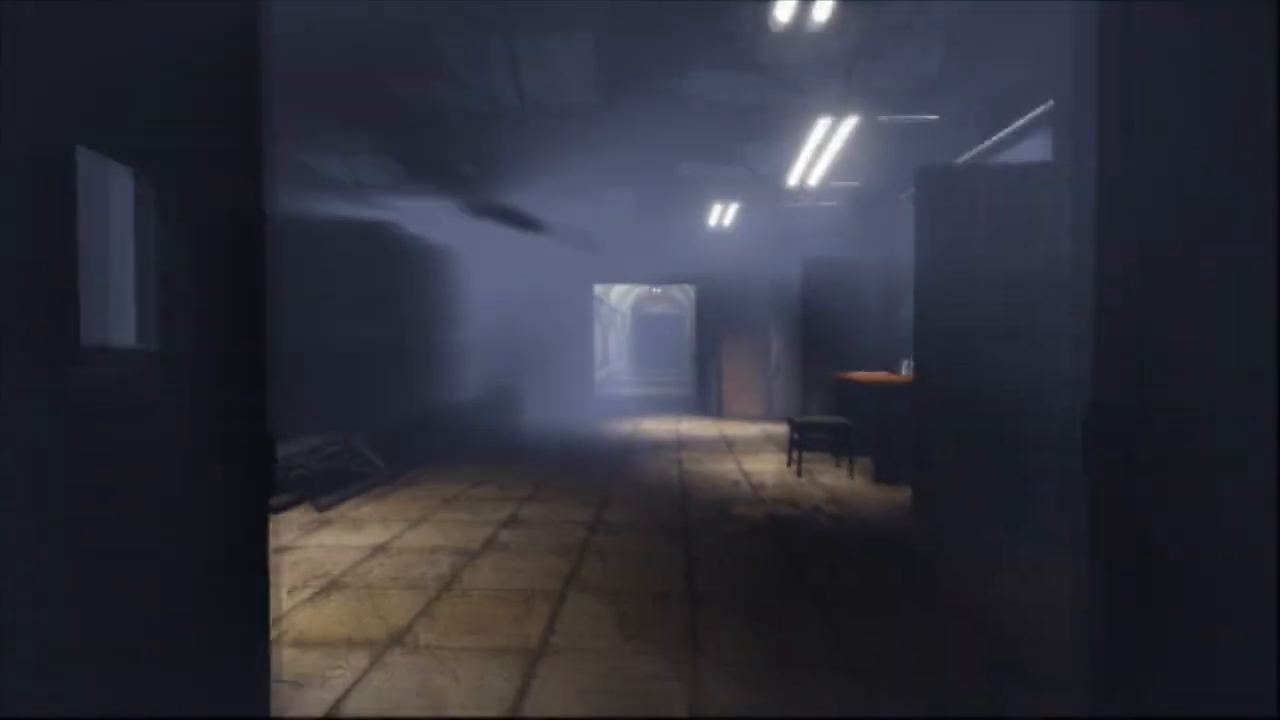
pyautogui.moveTo(640, 360)
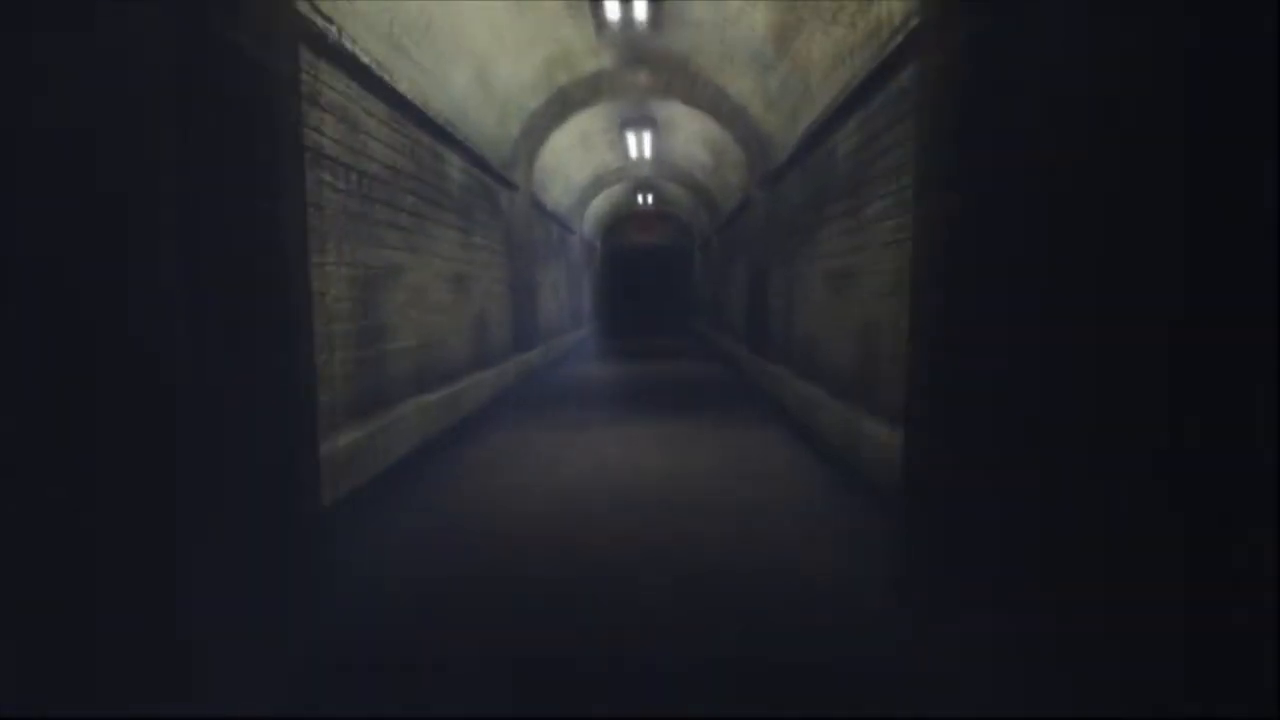
# Walk from the brick tunnel into the foggy tiled room toward the offline terminal
pyautogui.press('w')
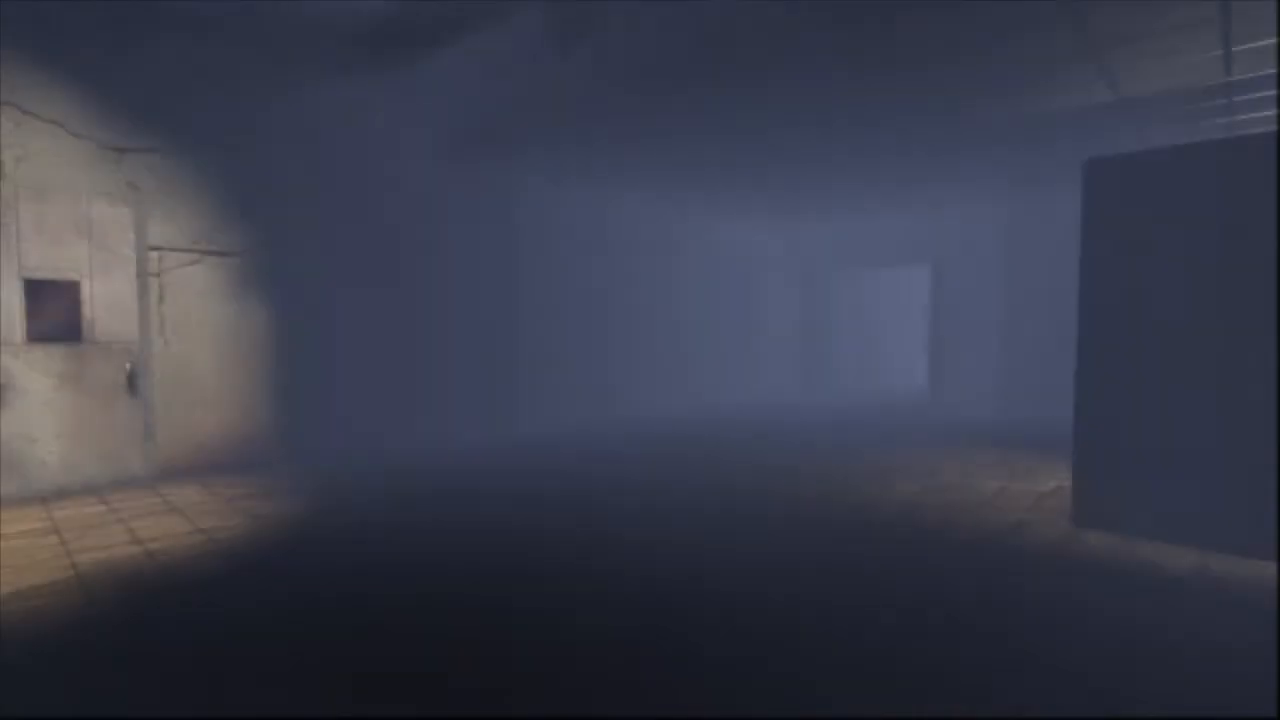
pyautogui.moveTo(640, 360)
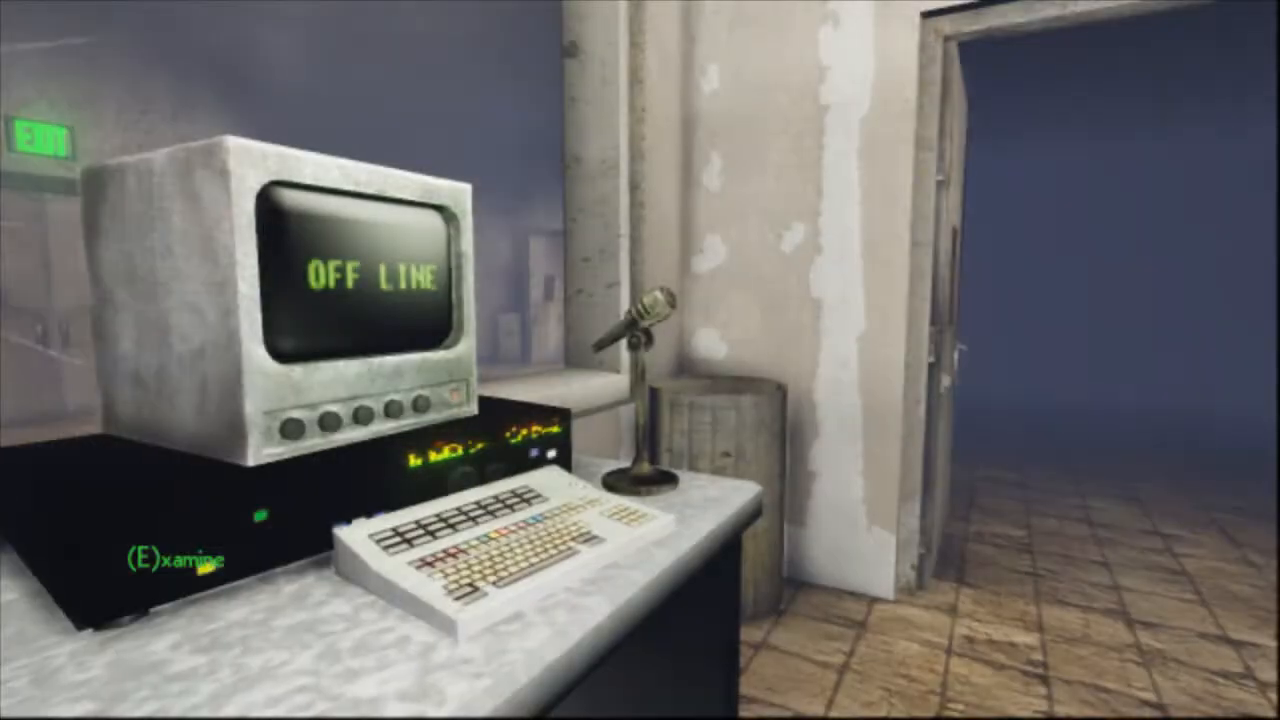
# Examine the terminal desk and collect Beechman's Letter
pyautogui.press('e')
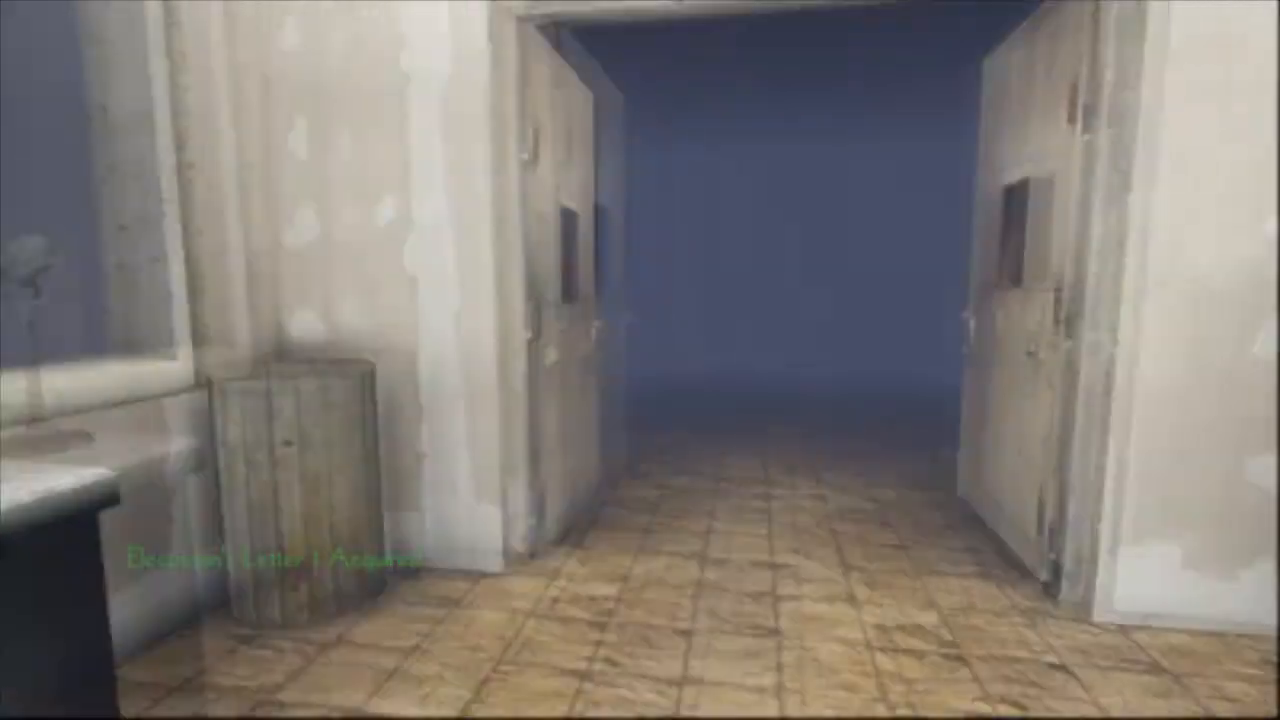
pyautogui.moveTo(640, 360)
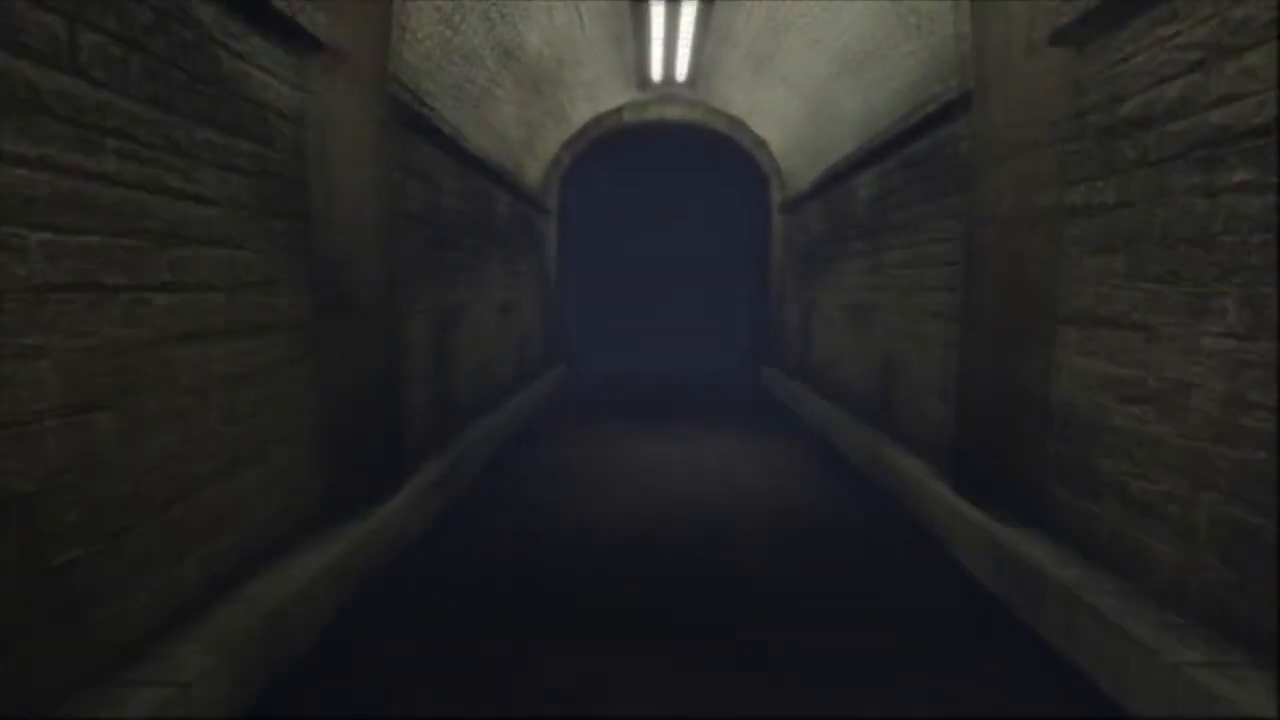
pyautogui.moveTo(640, 360)
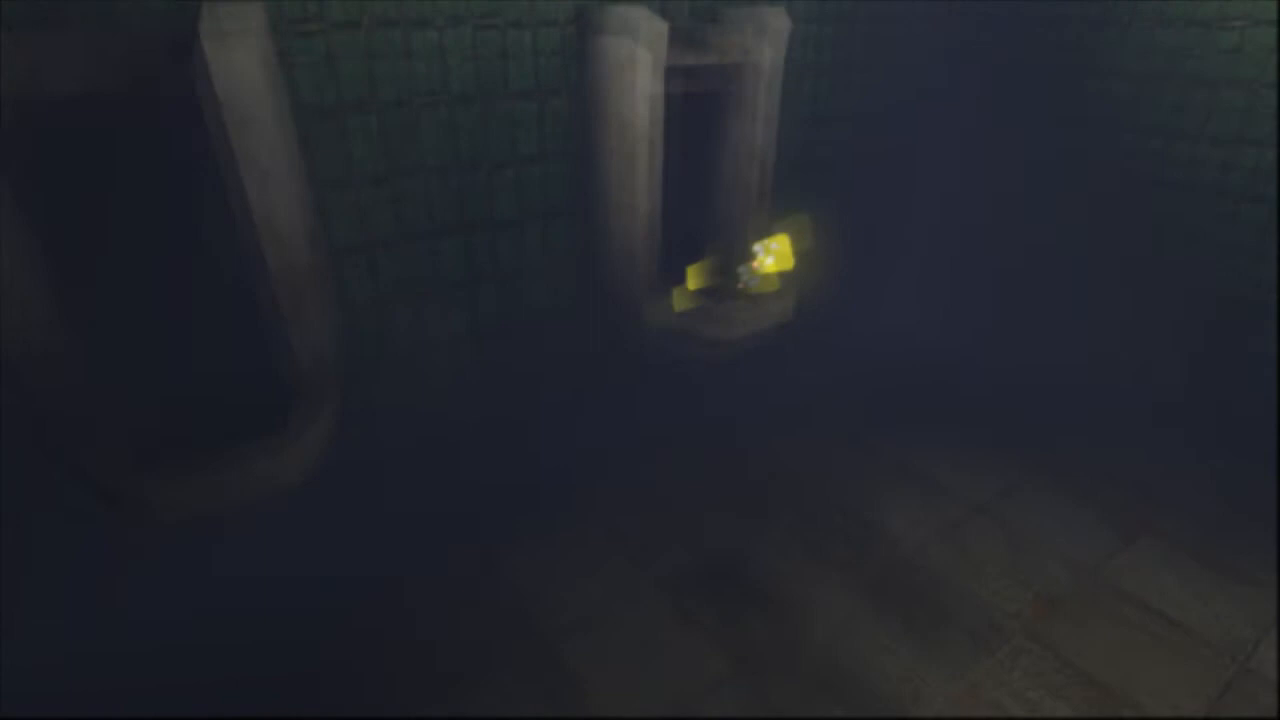
# Take the glowing yellow item from the ledge in the green-tiled chamber
pyautogui.click(740, 260)
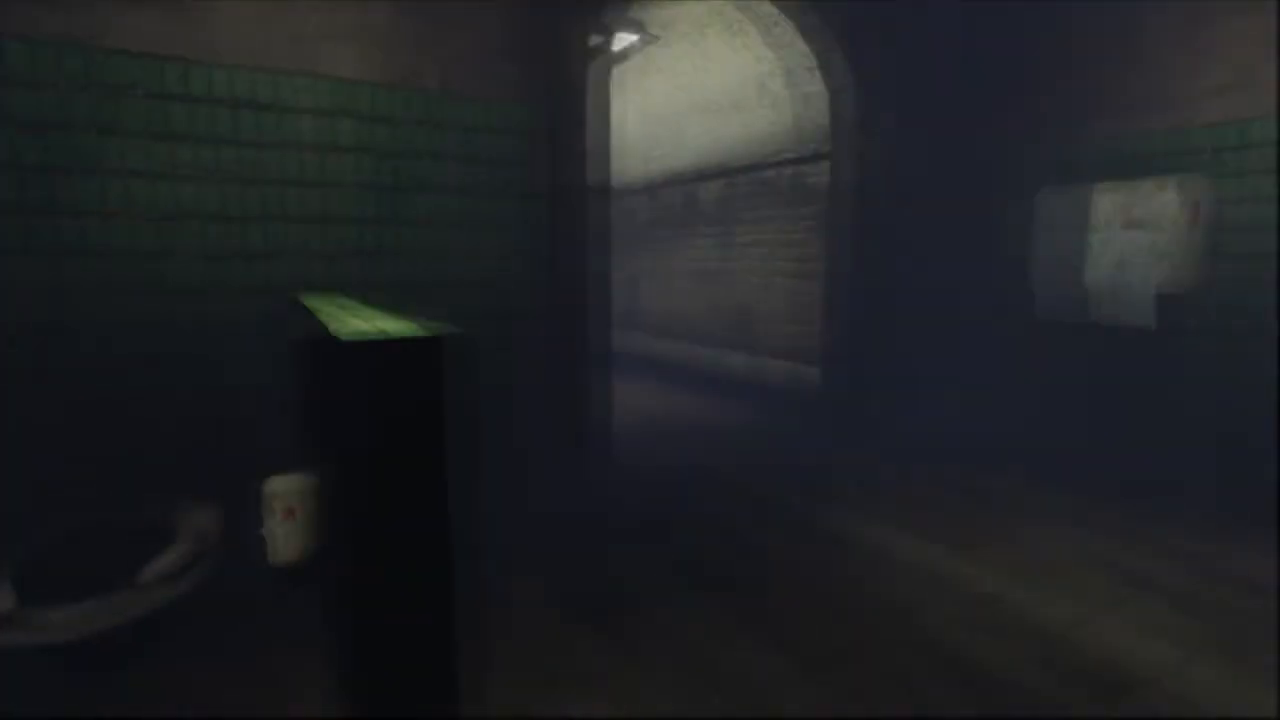
pyautogui.moveTo(640, 360)
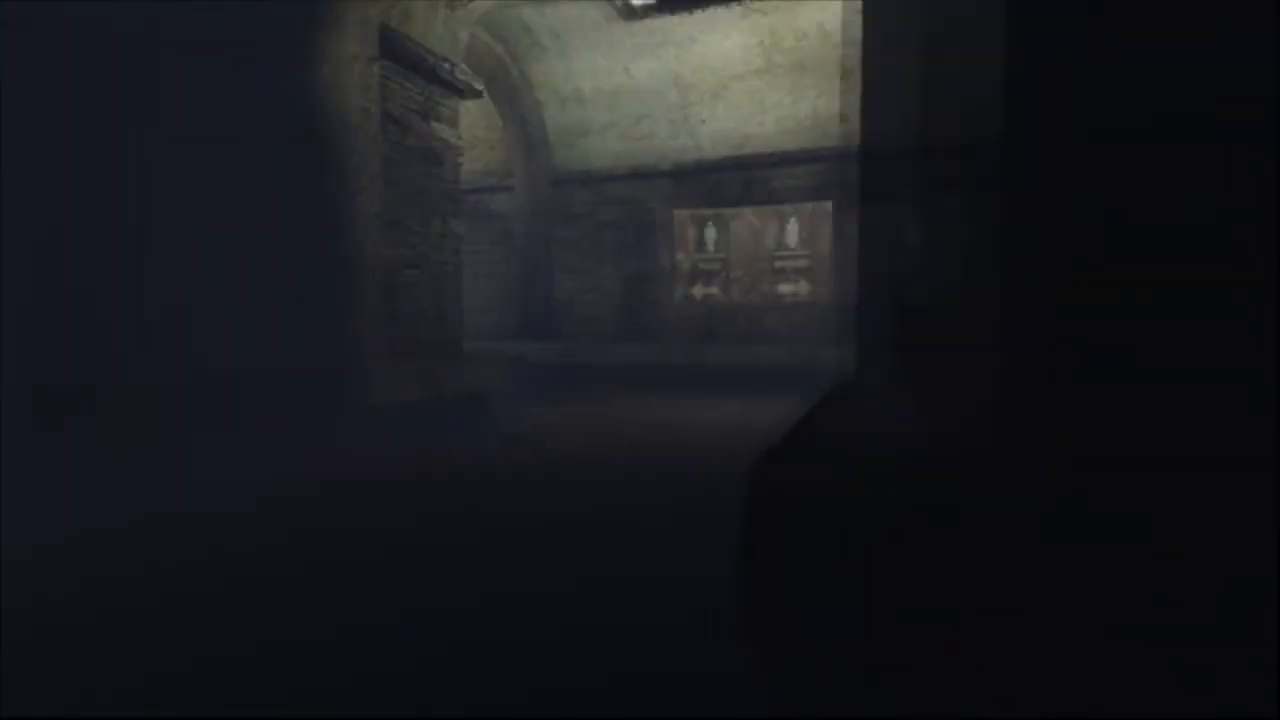
pyautogui.moveTo(640, 360)
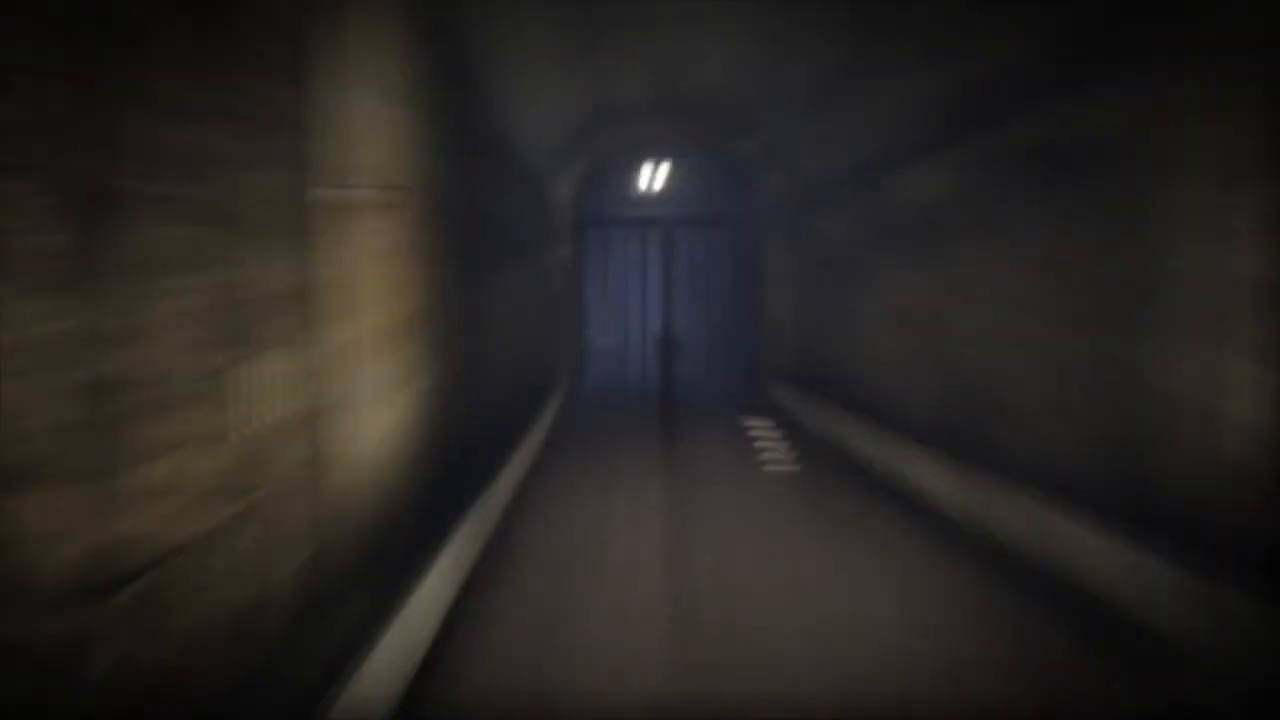
# Sprint down the tunnel past the gate into the foggy tank-lined corridor
pyautogui.press('w')
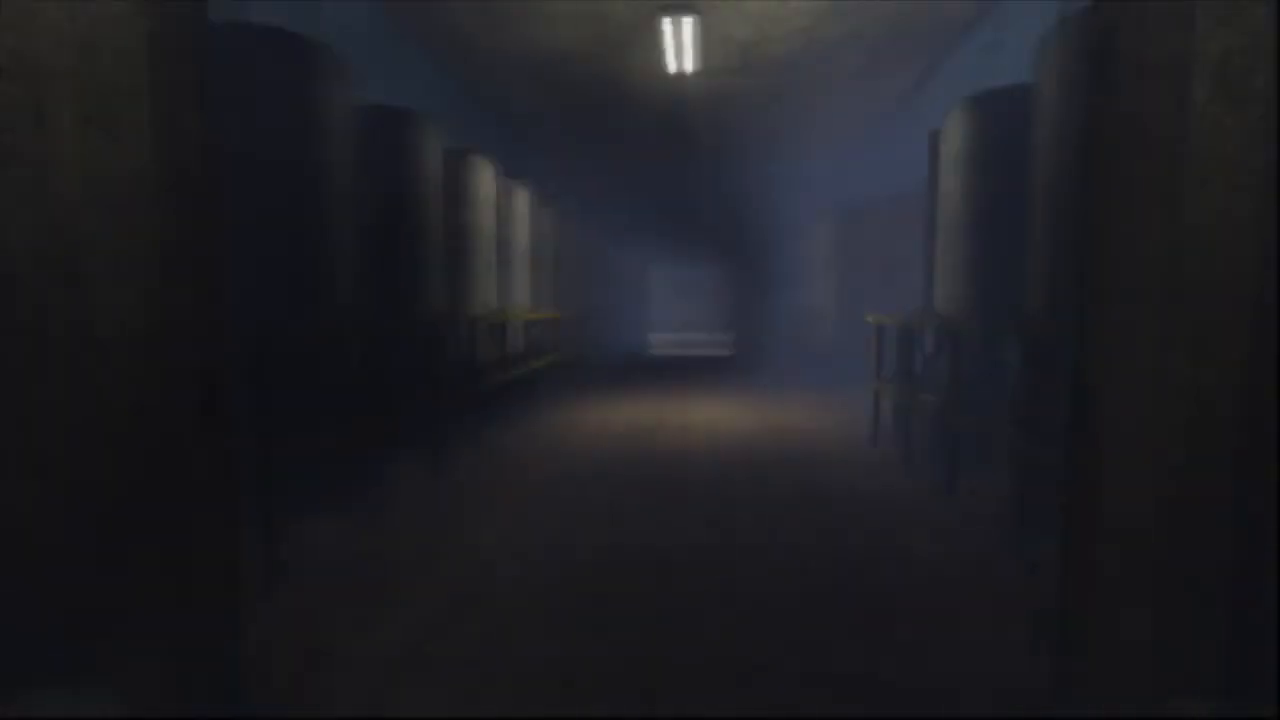